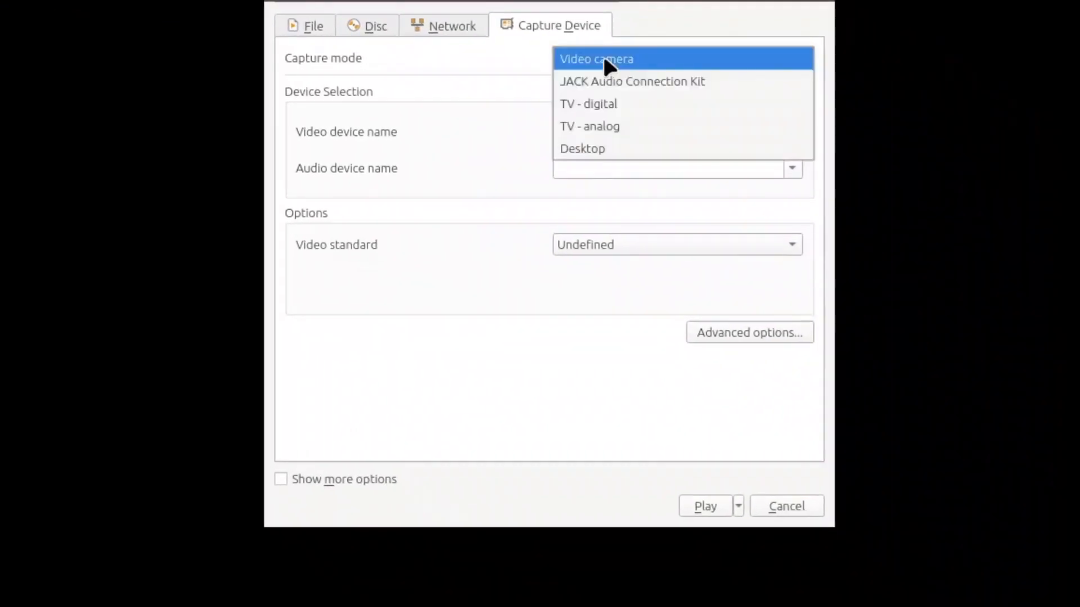
Set Capture mode to Desktop at 60 fps and pick Convert from the Play dropdown
left_click(582, 148)
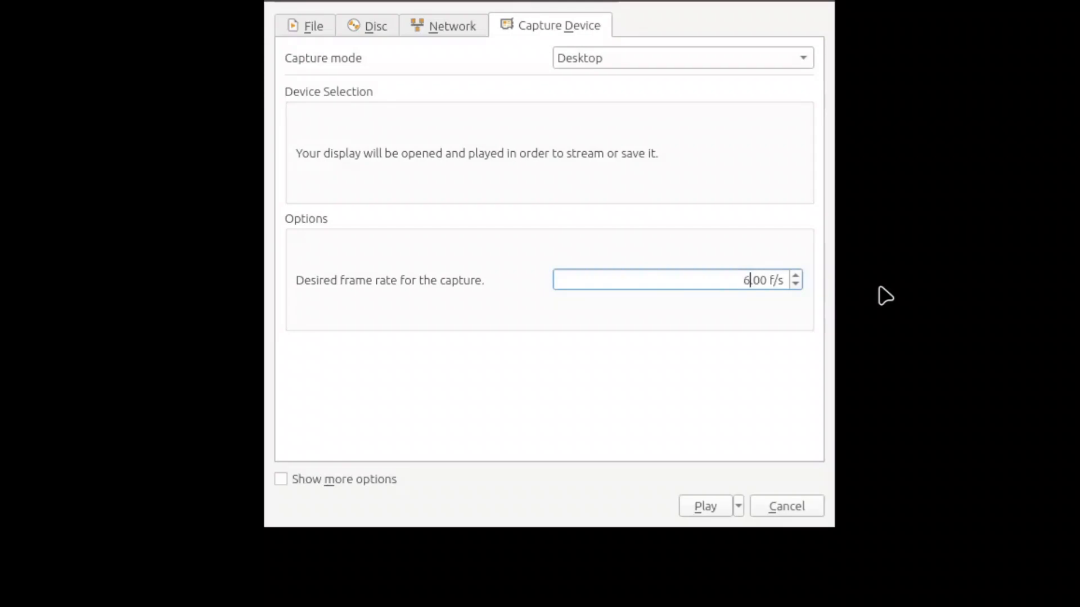
type("0")
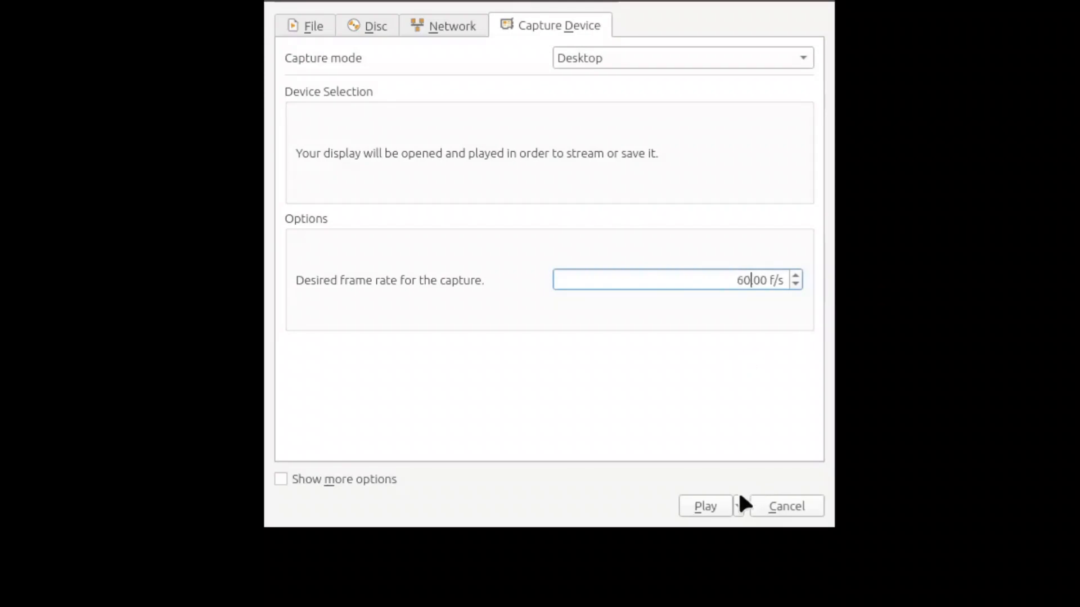
left_click(737, 506)
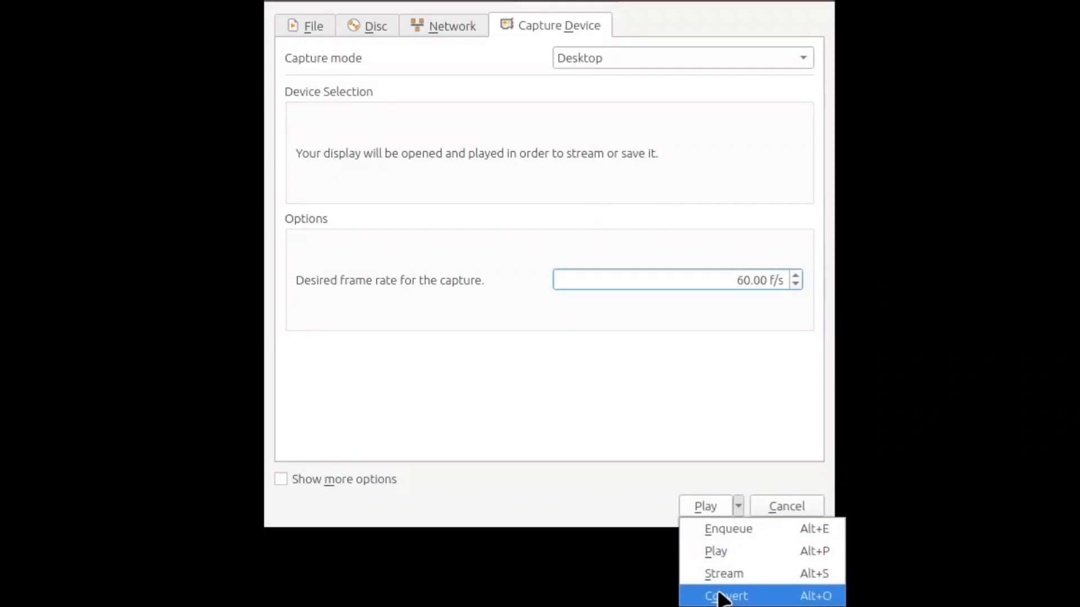
left_click(724, 596)
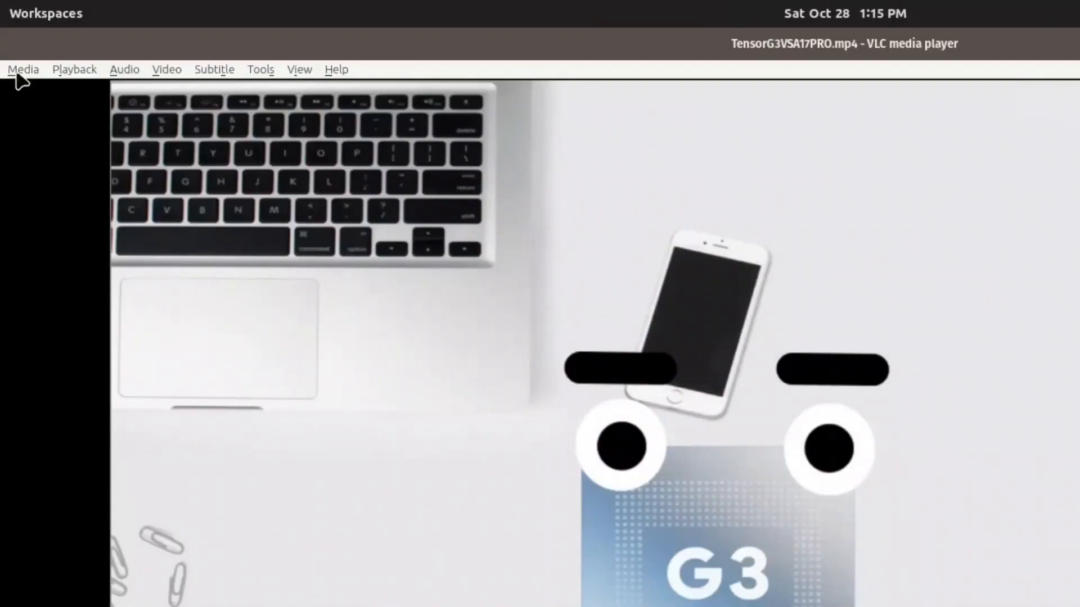
Open Media > Convert / Save and browse for a destination file
left_click(23, 69)
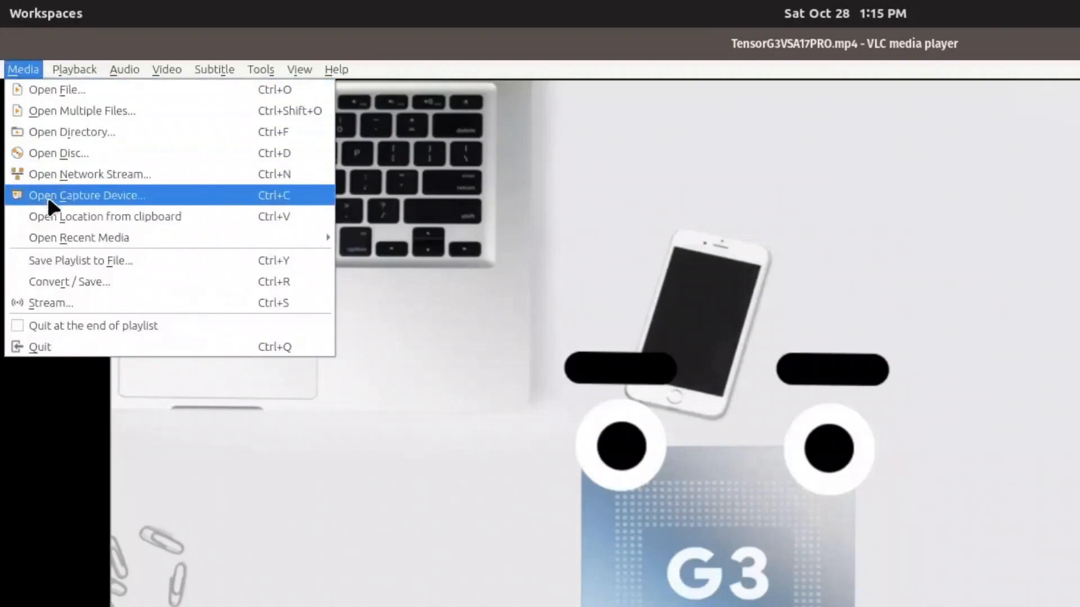
mouse_move(69, 281)
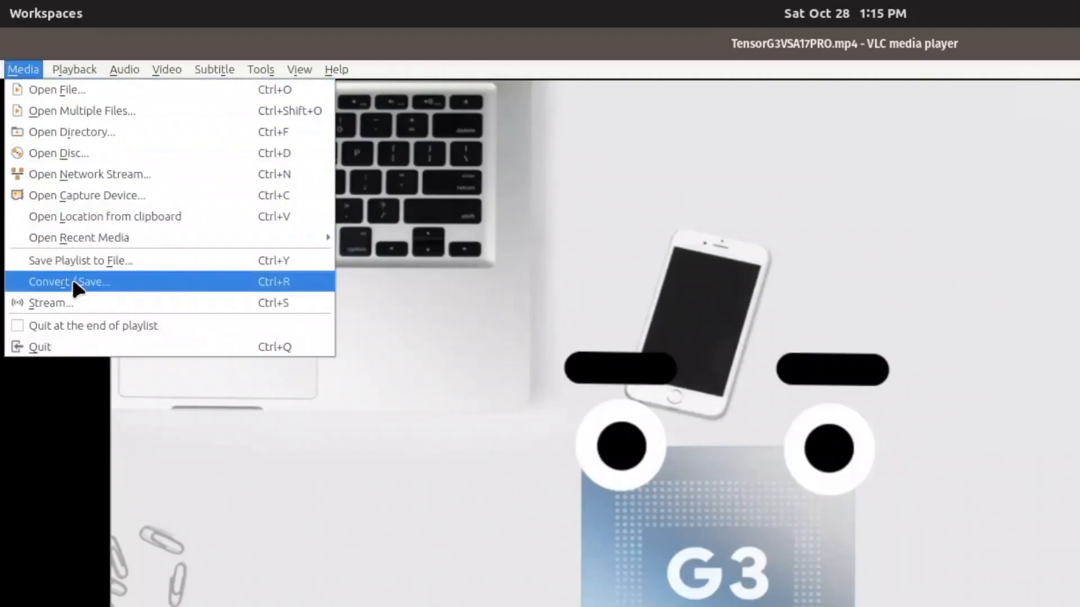
left_click(69, 281)
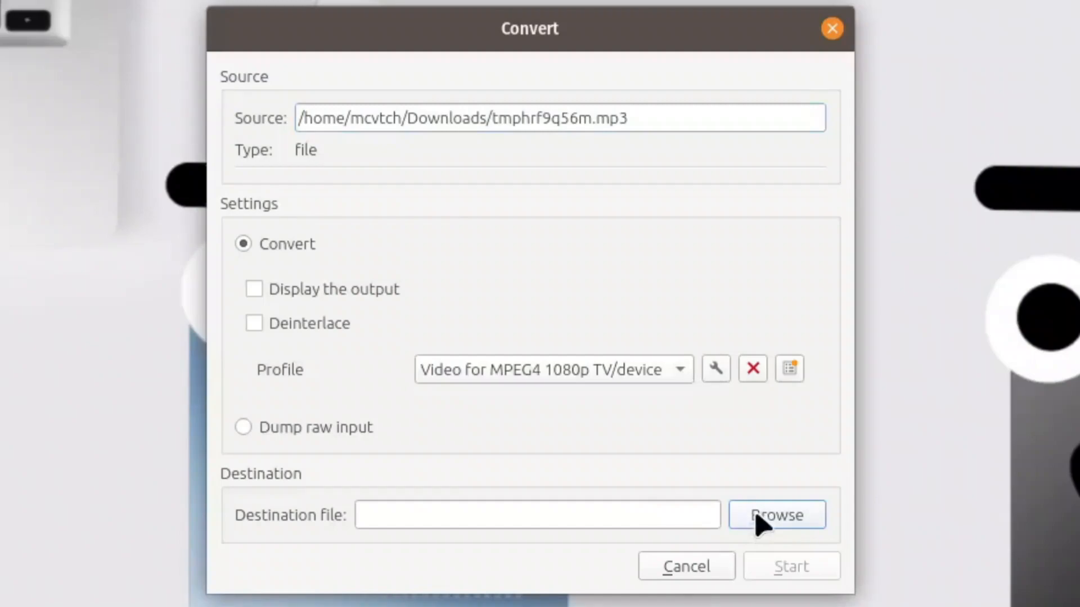
left_click(776, 515)
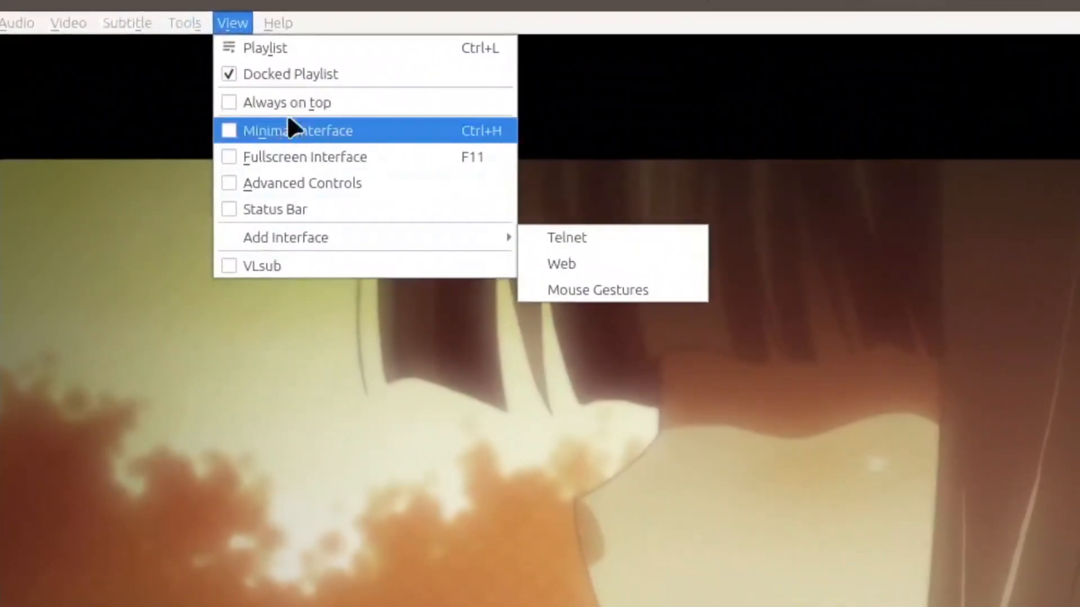
Enable View > Advanced Controls and hit the red Record button
left_click(296, 130)
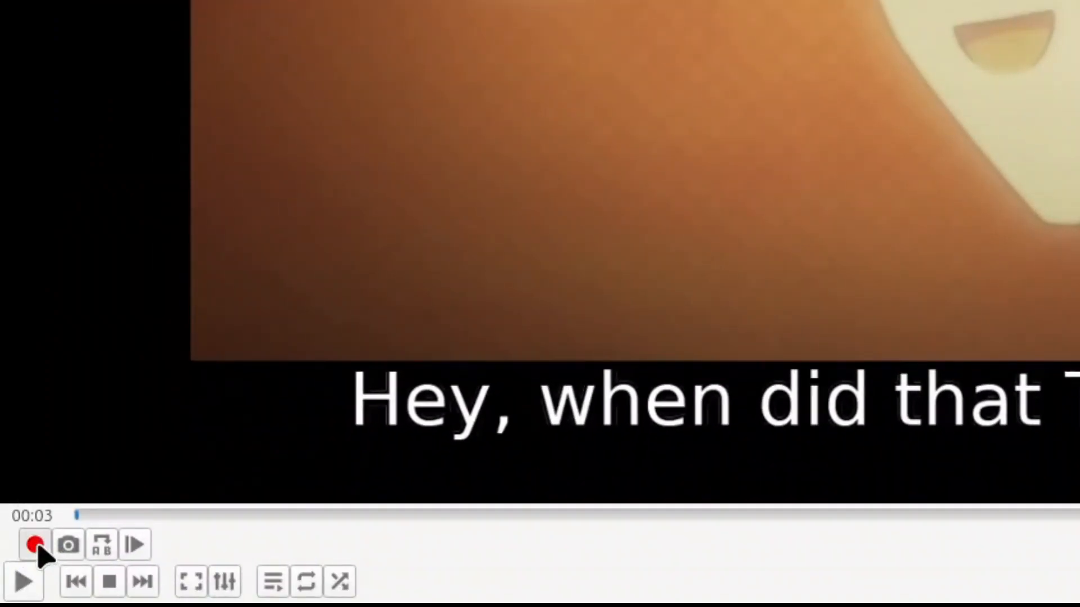
left_click(73, 48)
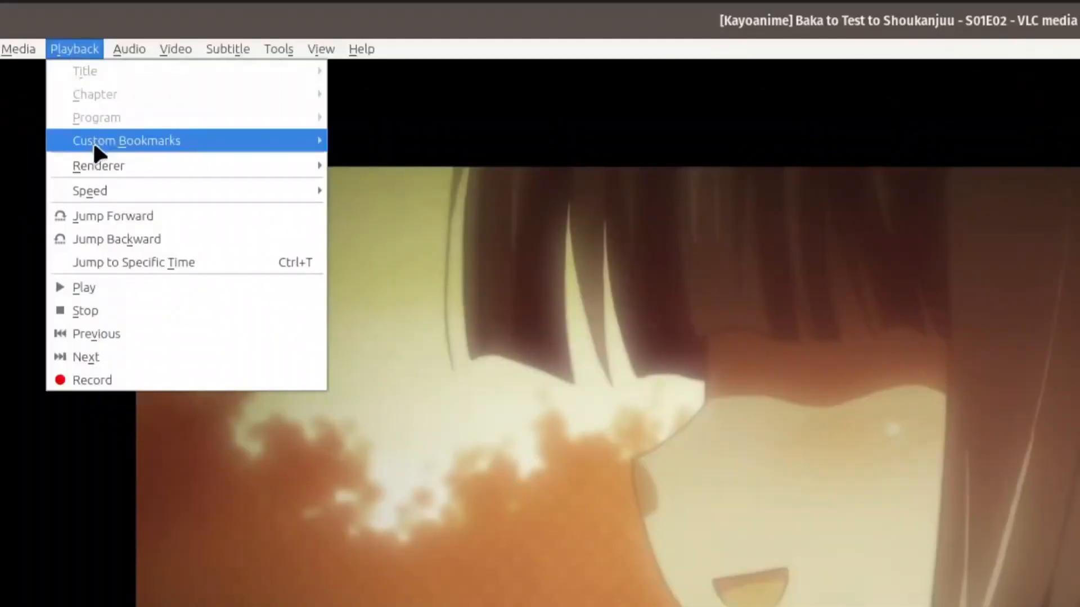
mouse_move(126, 141)
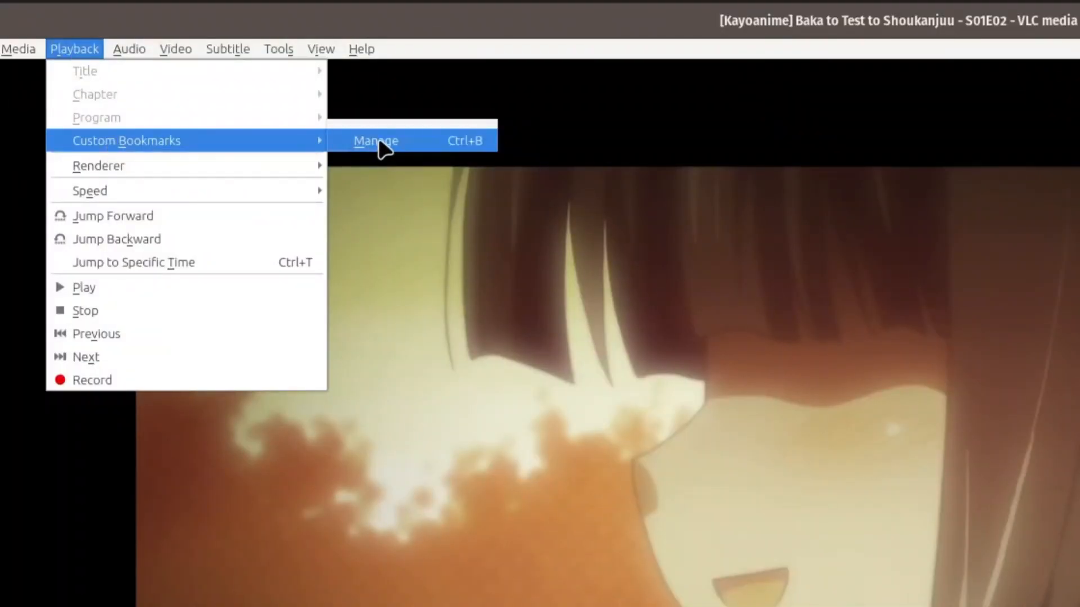
Create a bookmark at 00:00:03.081 in the Edit Bookmarks window
left_click(374, 140)
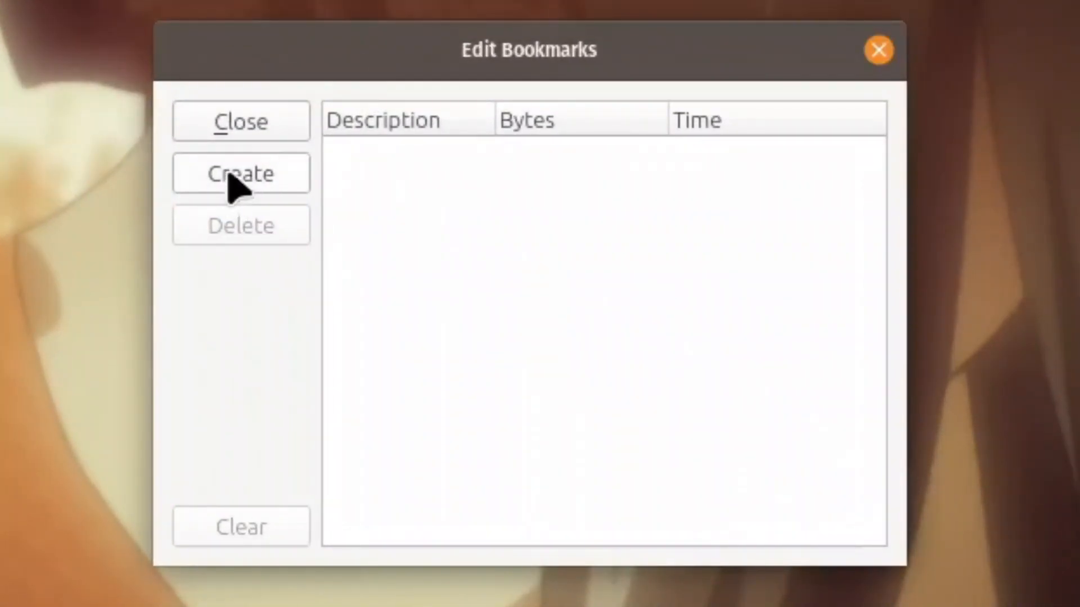
left_click(240, 173)
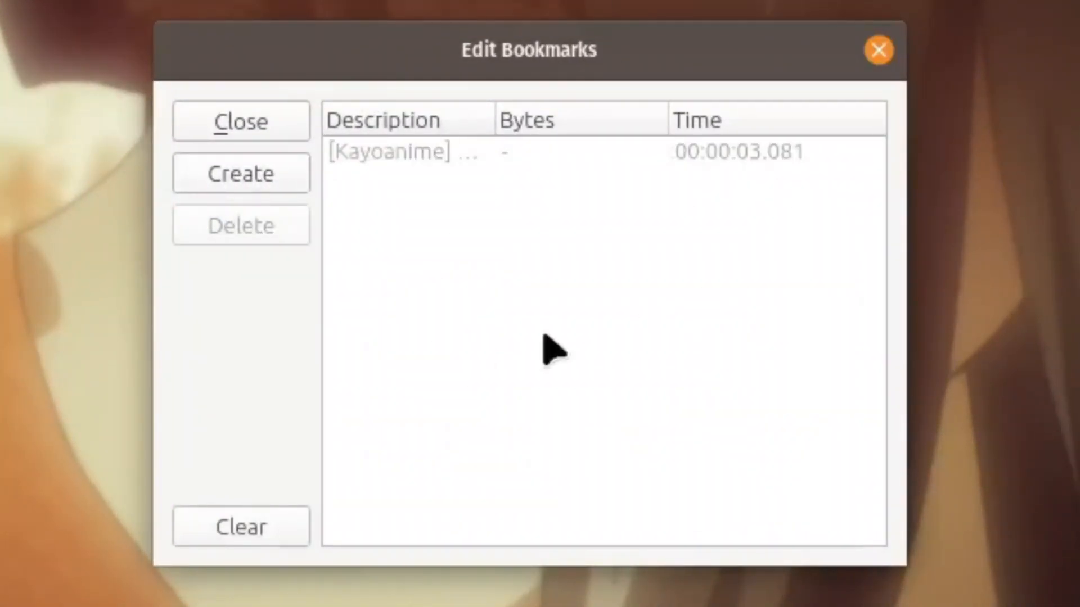
left_click(162, 26)
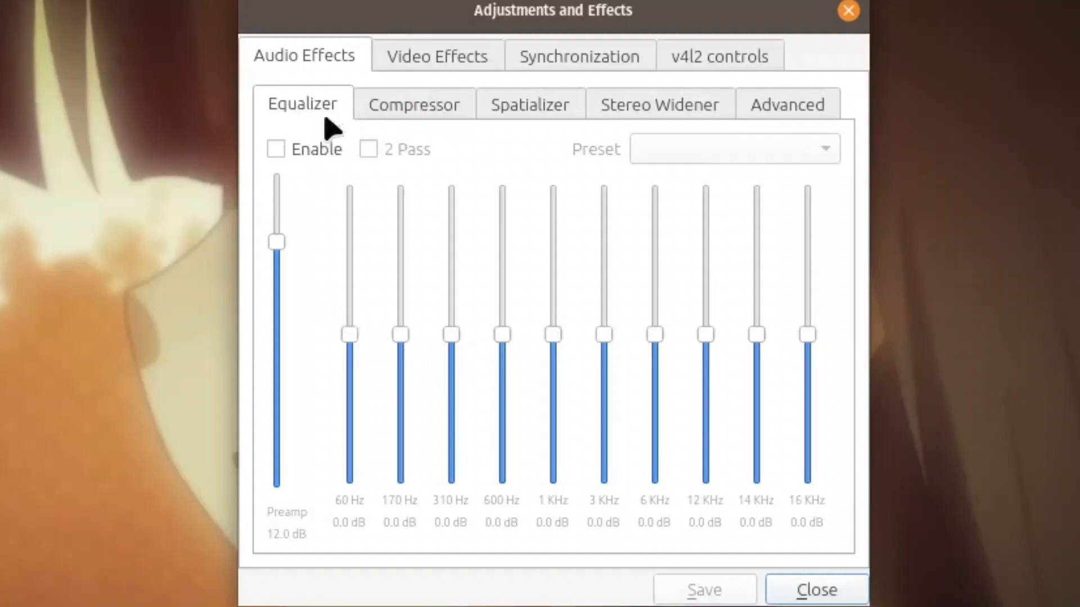
Browse the Compressor, Stereo Widener and Advanced pitch tabs under Audio Effects
left_click(413, 104)
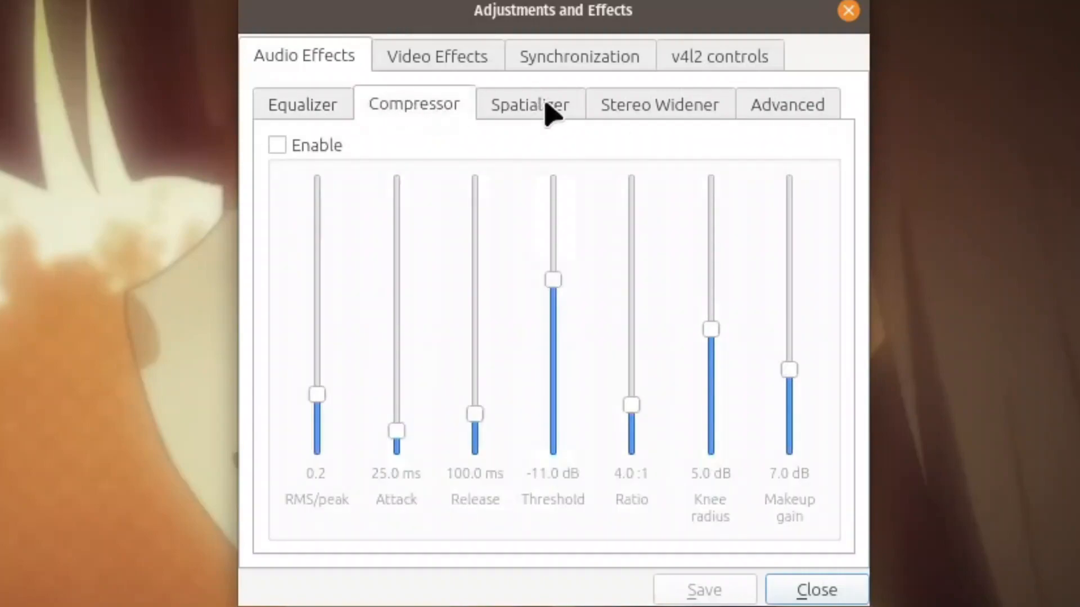
left_click(658, 104)
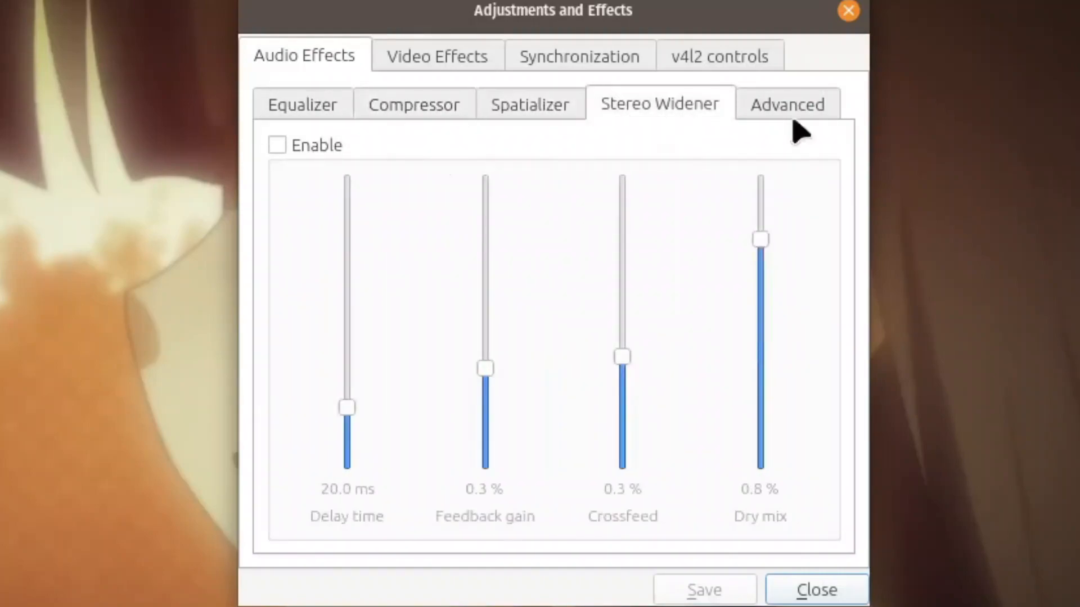
left_click(785, 104)
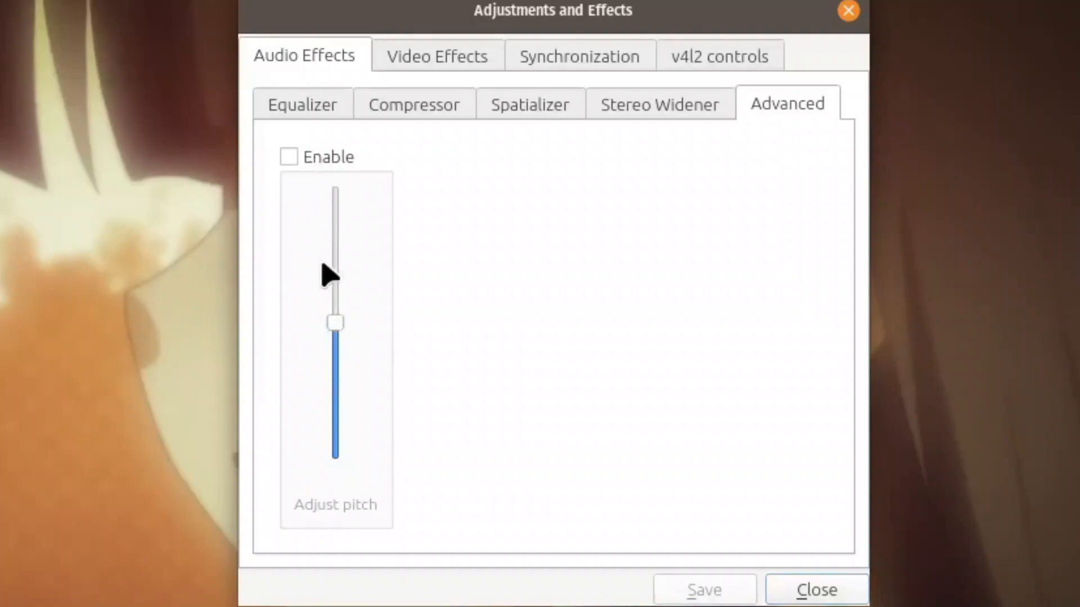
left_click(288, 157)
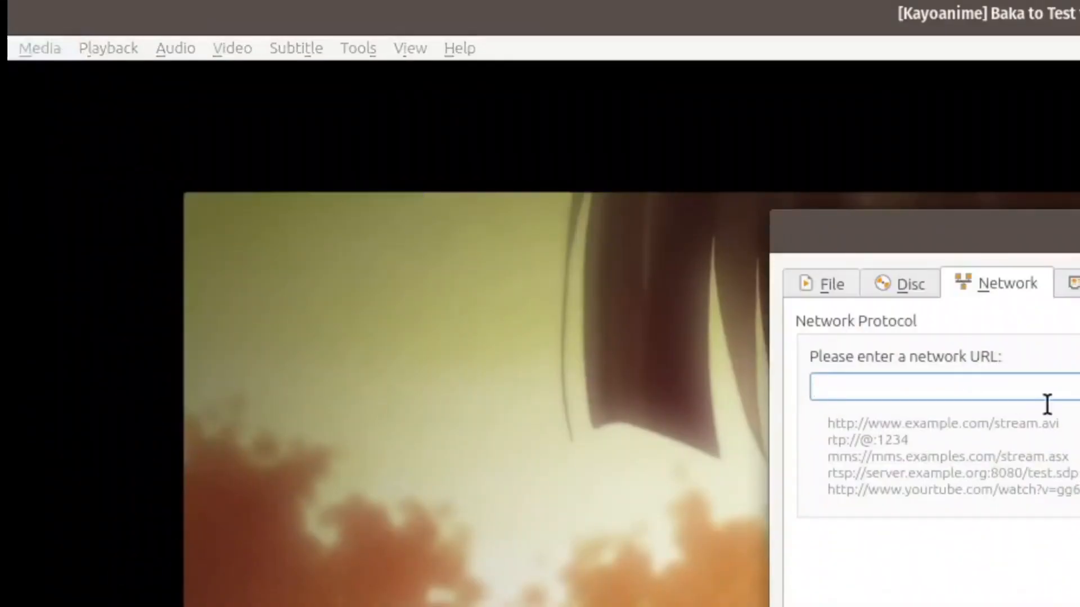
type("w")
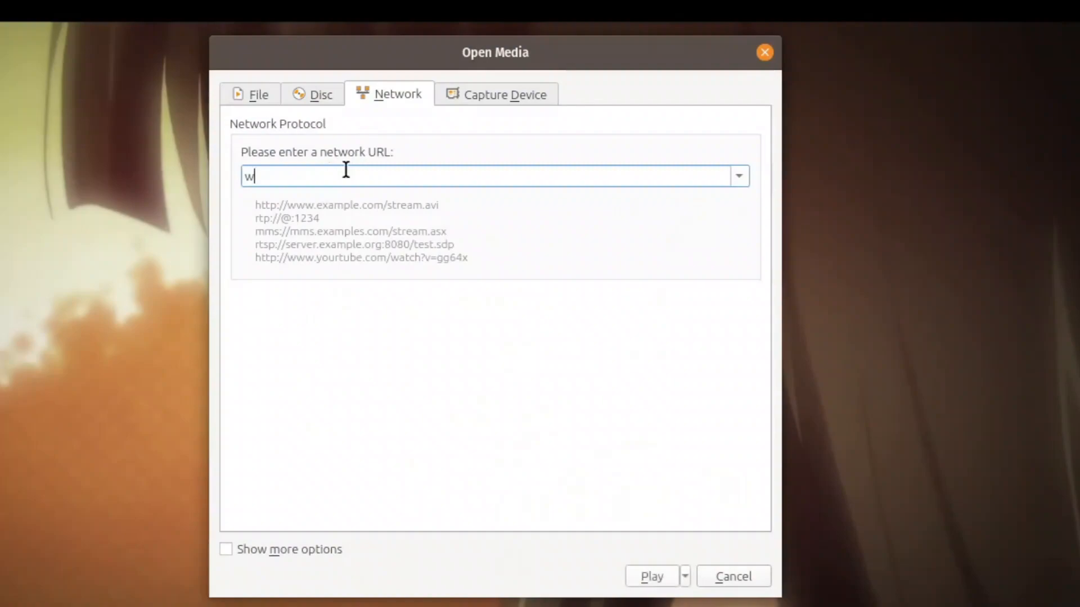
type("ww")
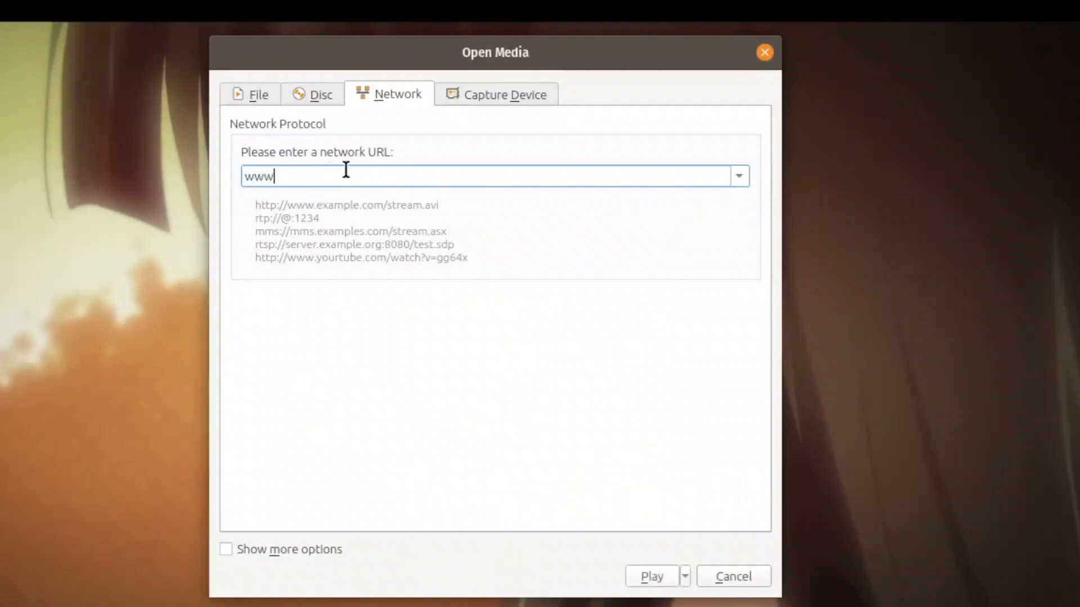
type(".you")
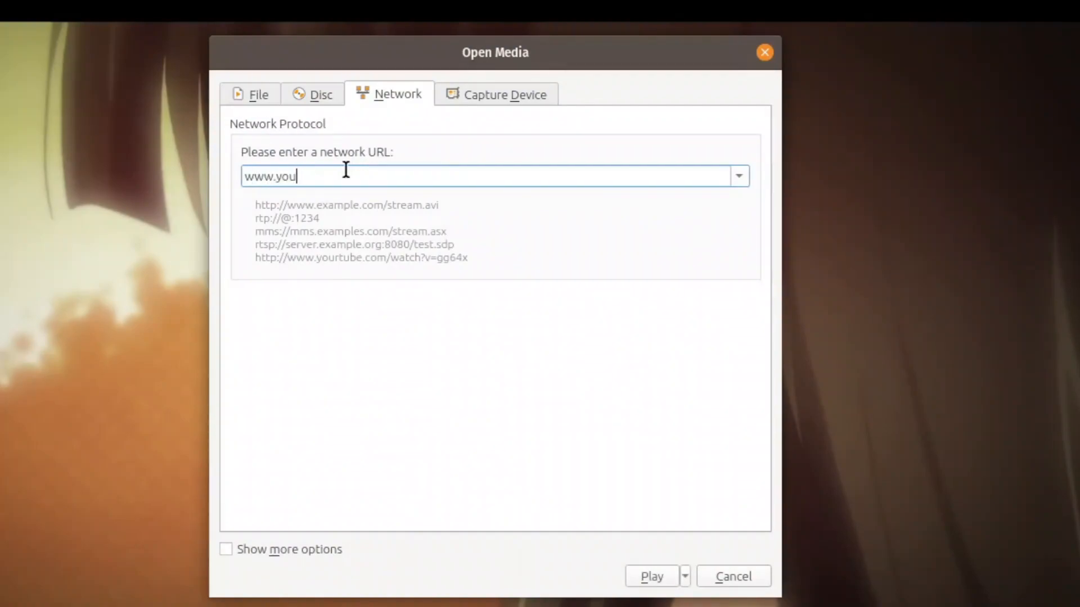
type("tube.")
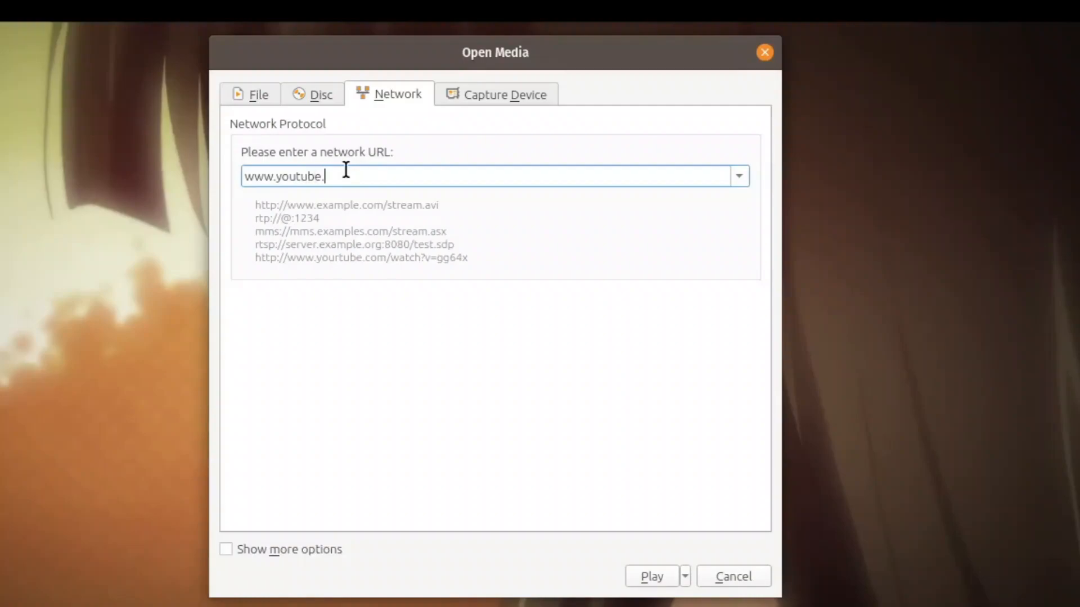
type("com/mcvtch")
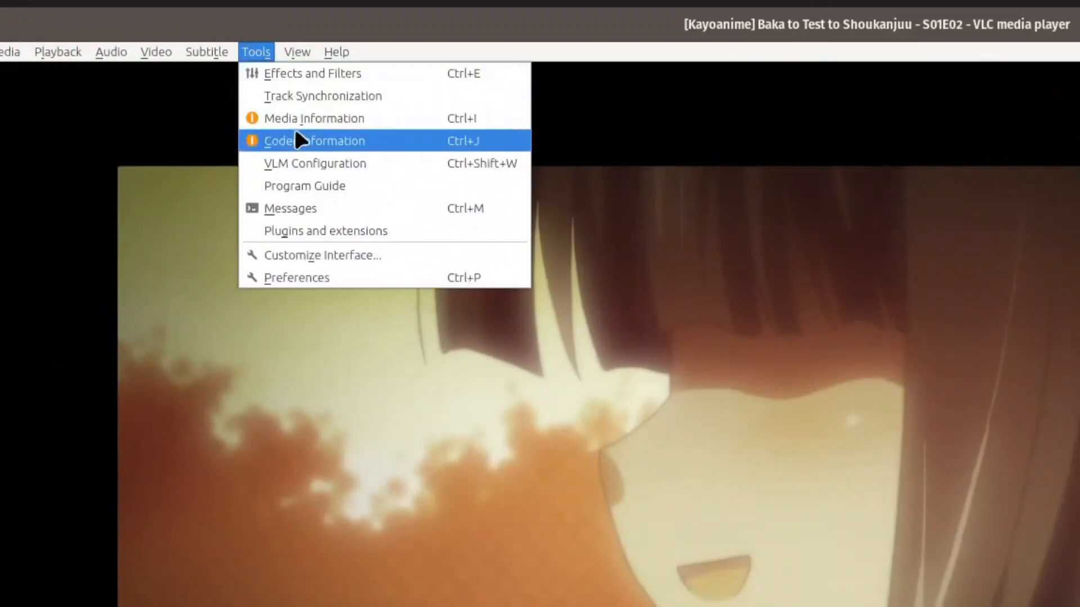
Show Tools > Codec Information for the playing episode
left_click(314, 141)
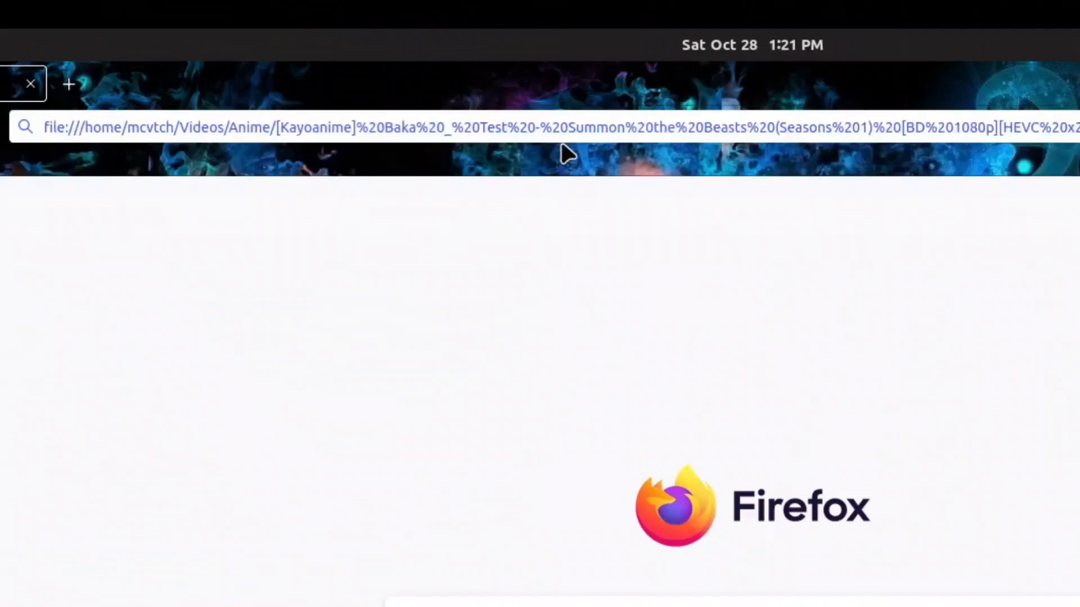
mouse_move(886, 384)
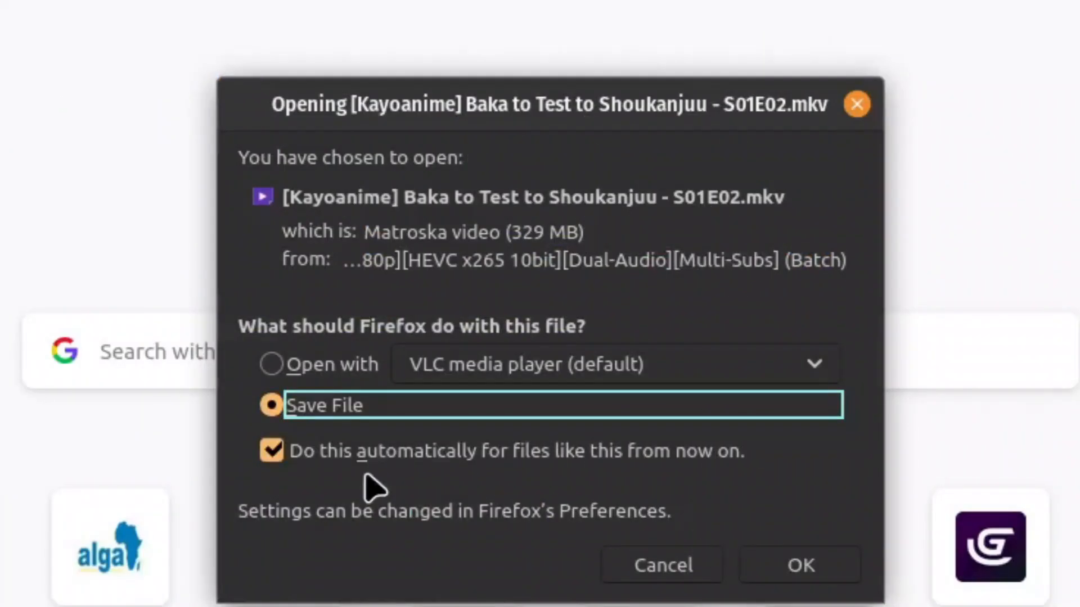
mouse_move(387, 402)
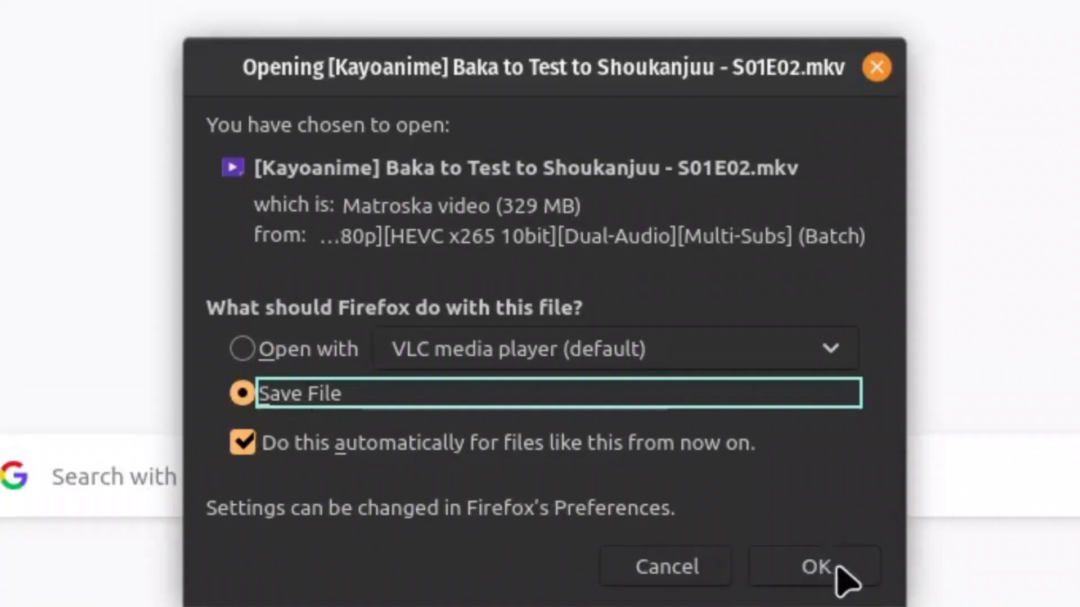
Confirm saving the S01E02 episode file, saving such files automatically
left_click(815, 566)
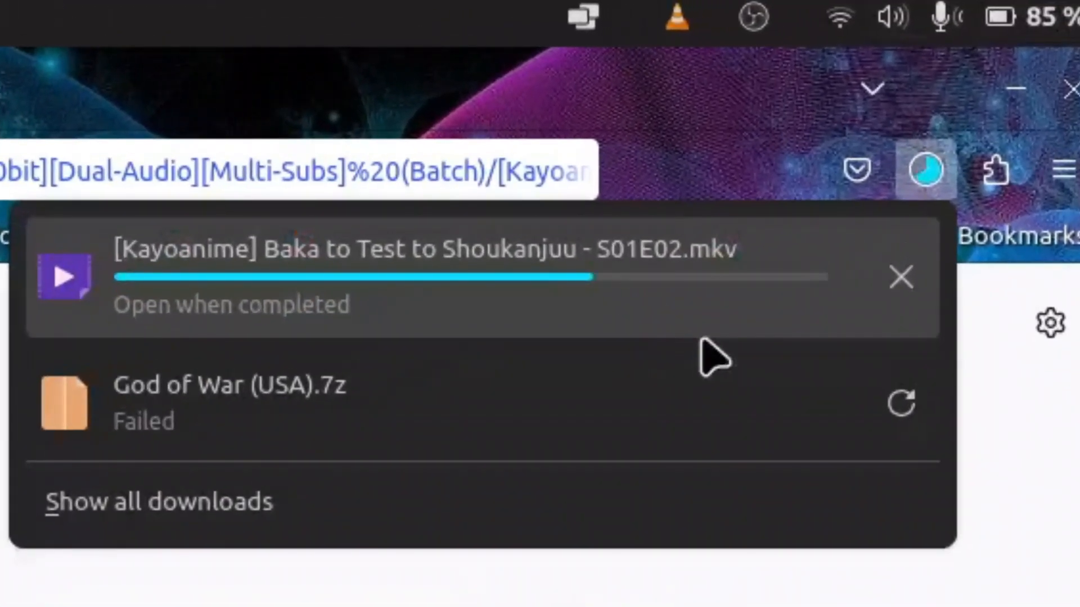
mouse_move(626, 369)
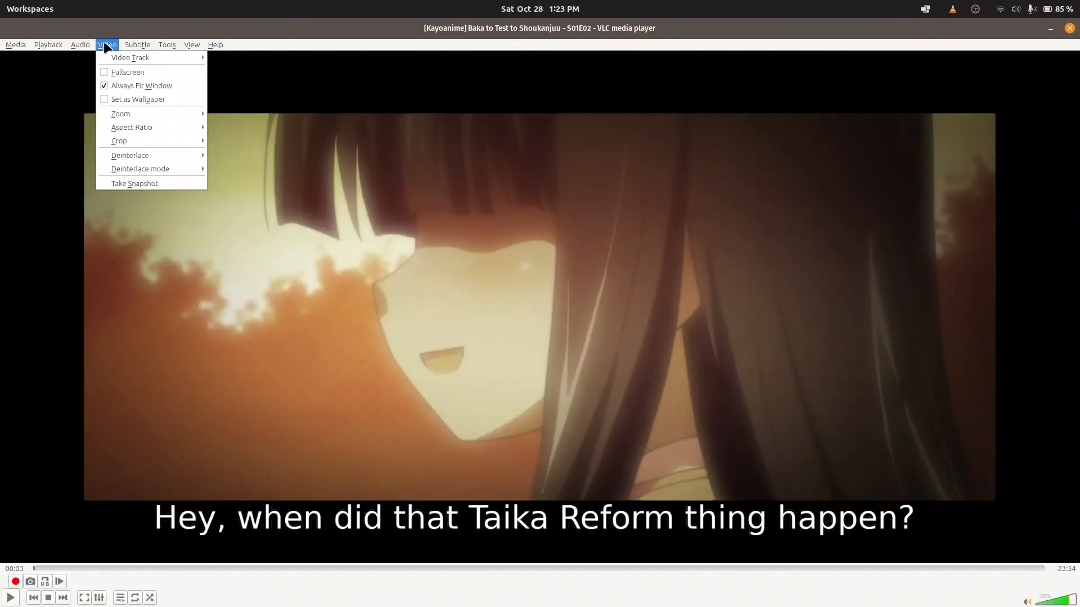
mouse_move(138, 99)
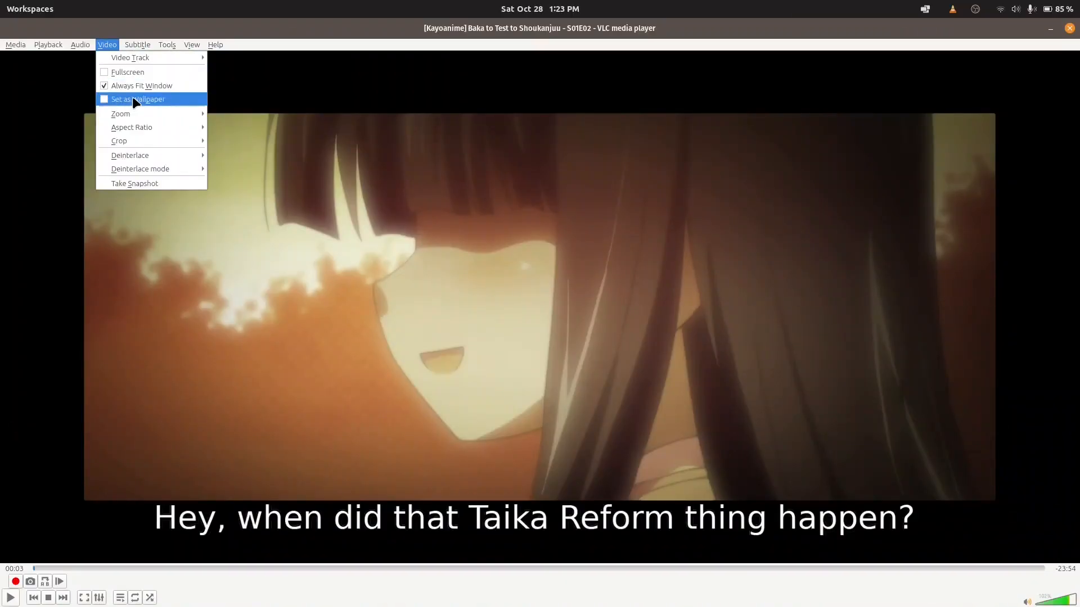